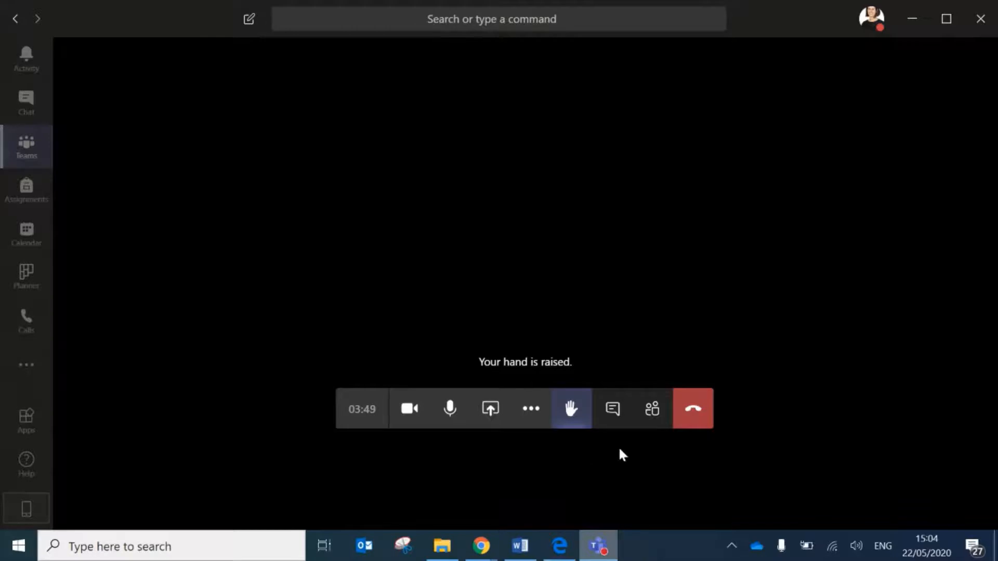
mouse_move(569, 408)
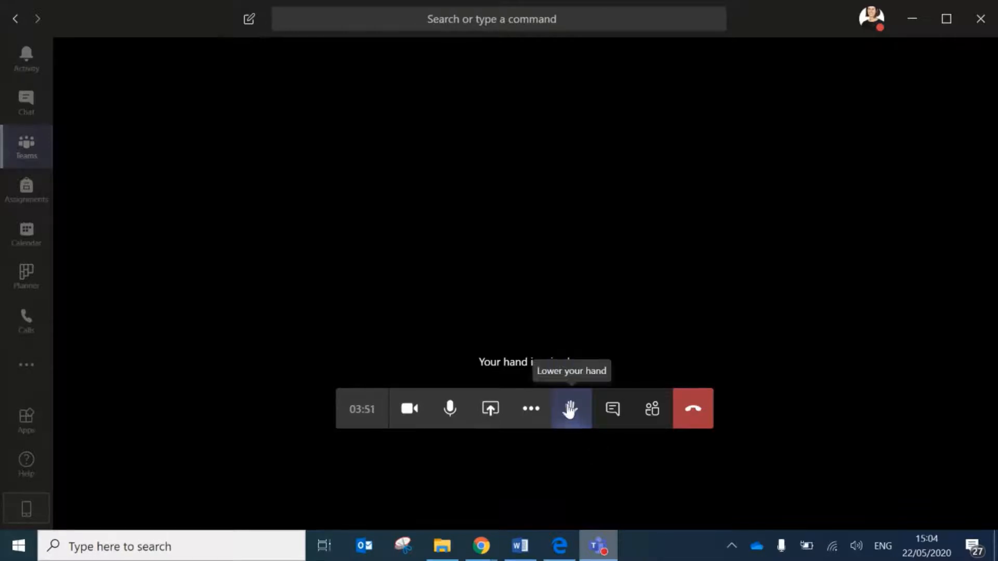
- Show the People pane so the raised-hand icon appears beside the organizer's name
left_click(652, 409)
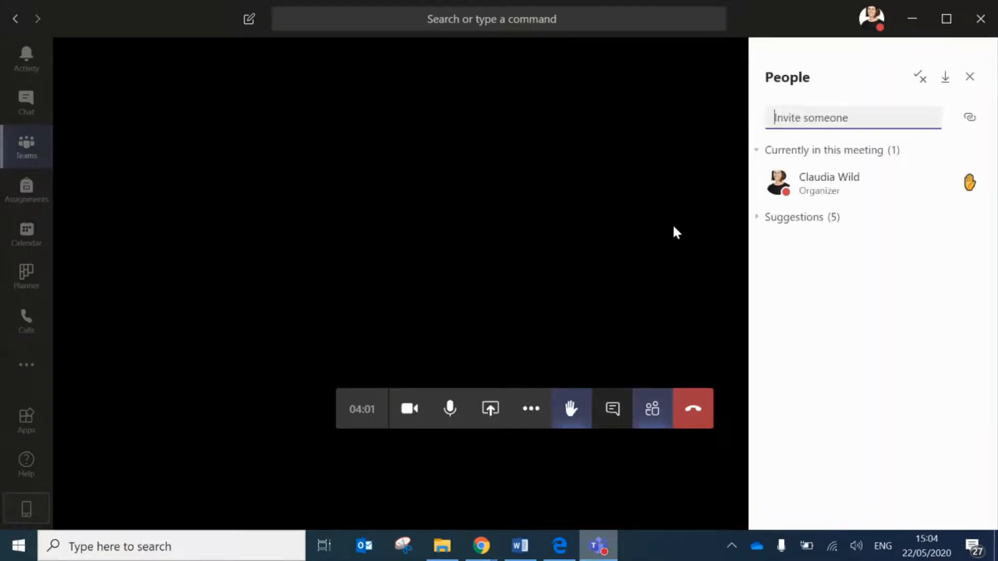
mouse_move(863, 148)
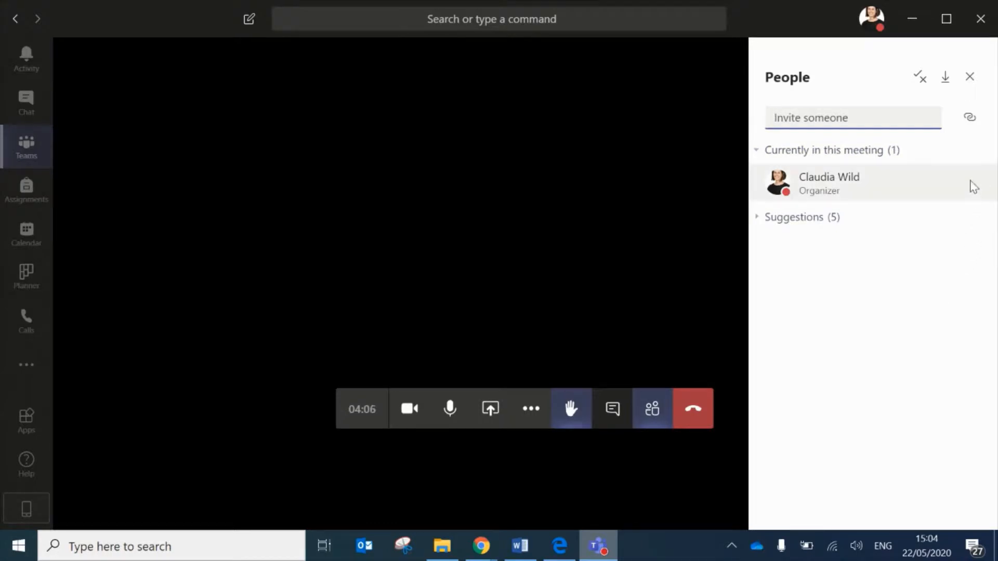
left_click(571, 408)
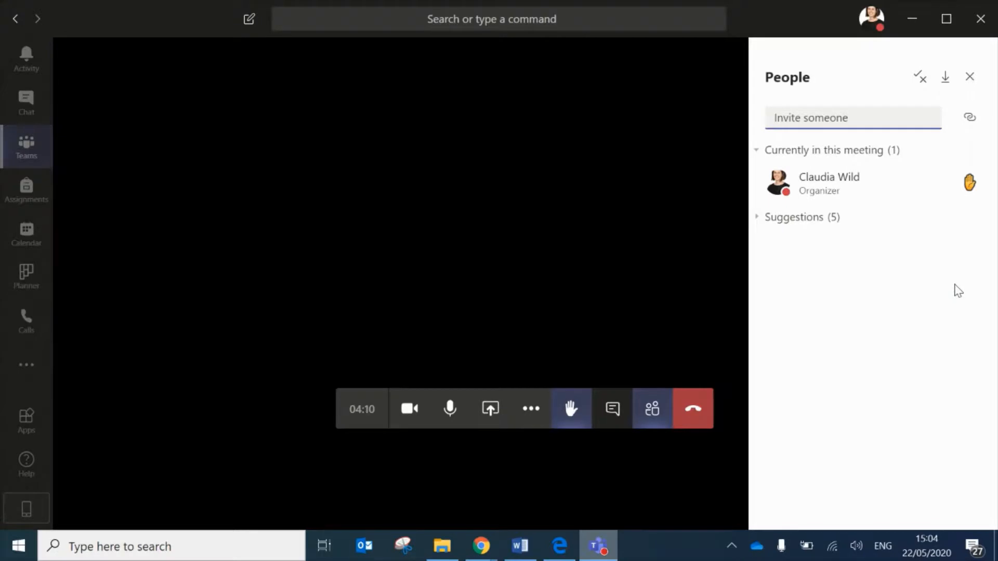
mouse_move(526, 288)
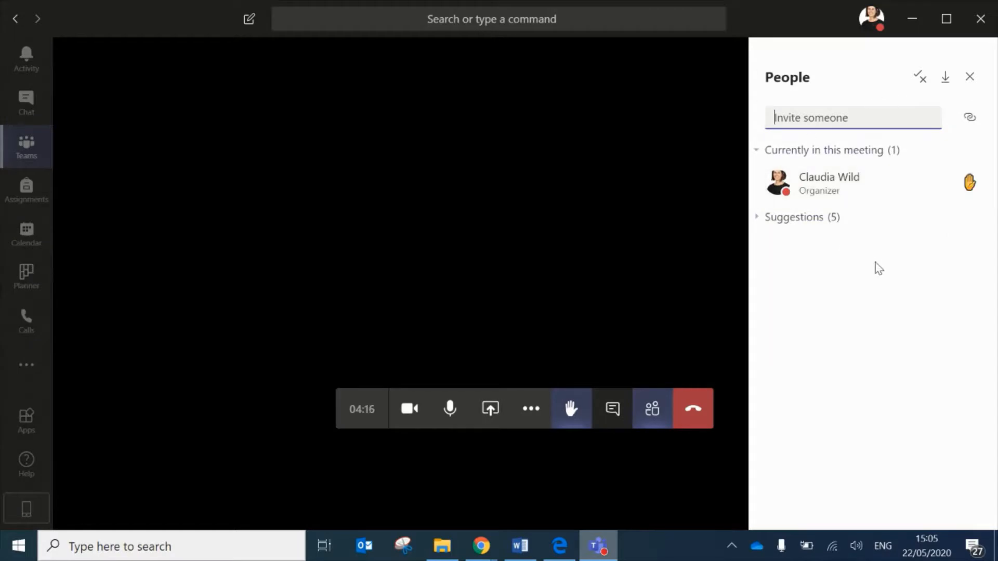
mouse_move(492, 264)
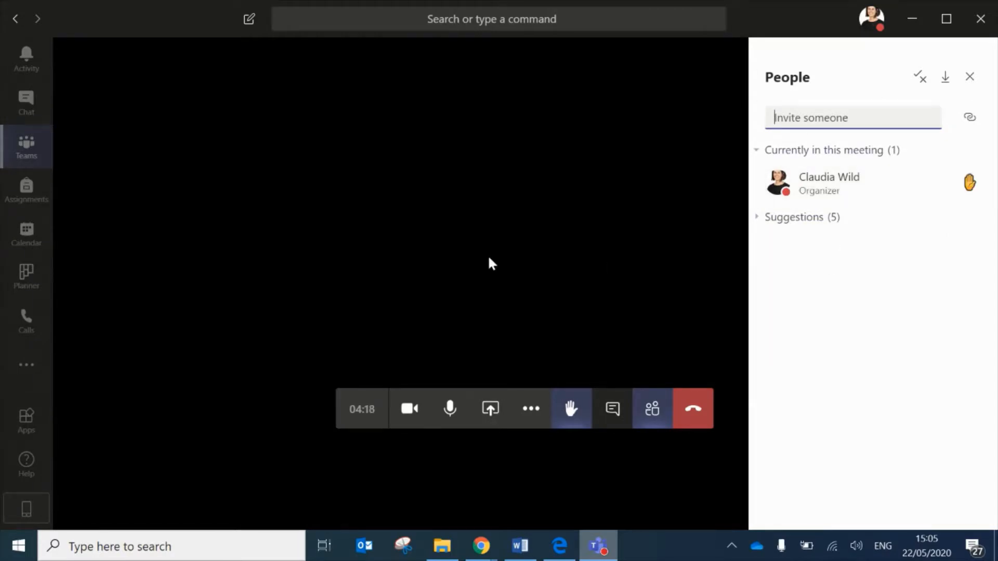